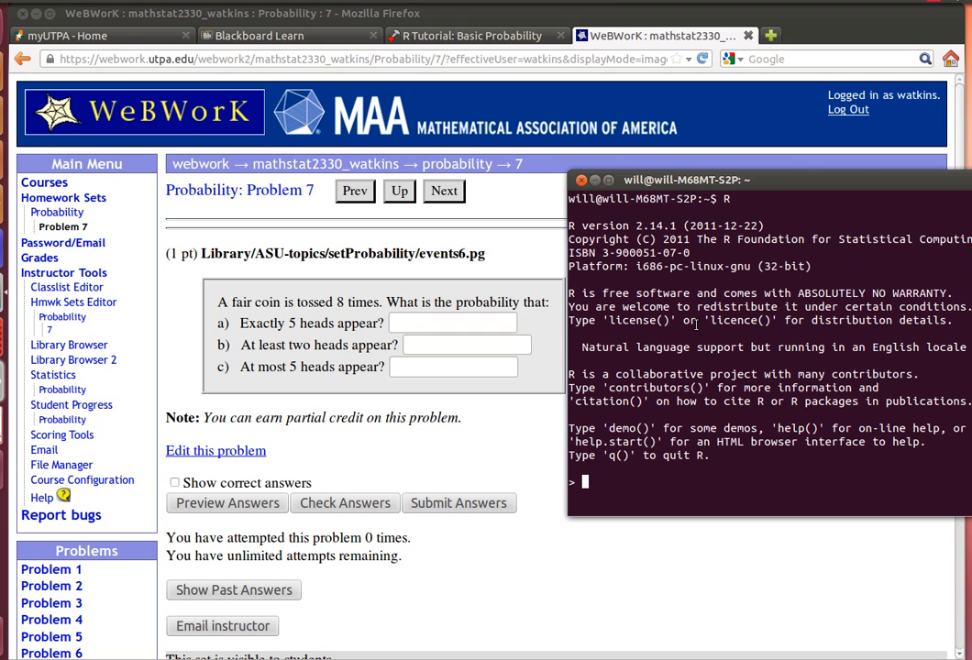
# Step: Enter dbinom(5,8,0.5) in R for exactly 5 heads in 8 fair tosses
pyautogui.write('dbinom')
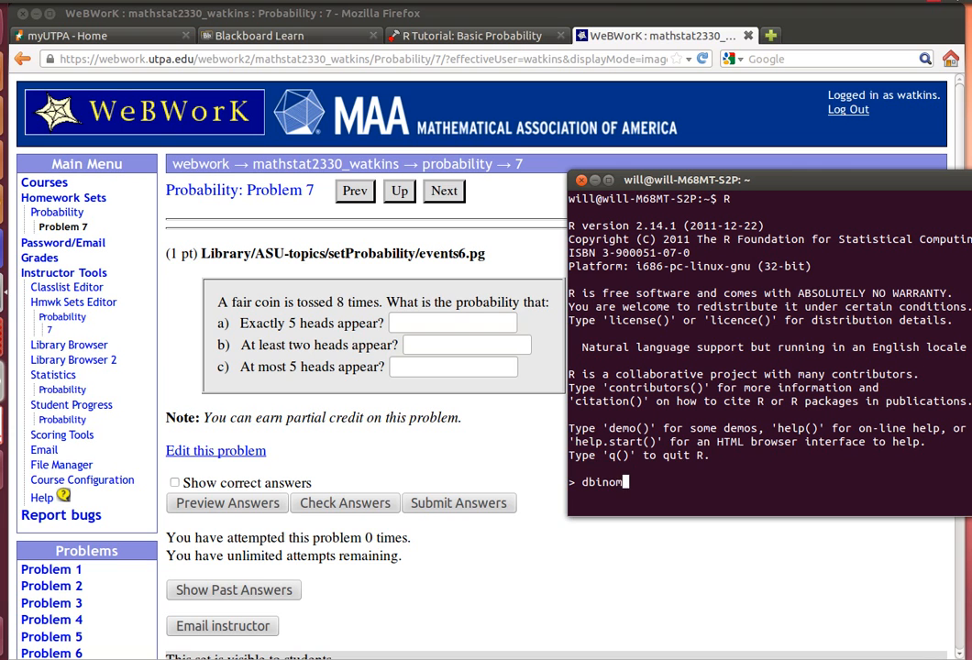
pyautogui.write('(')
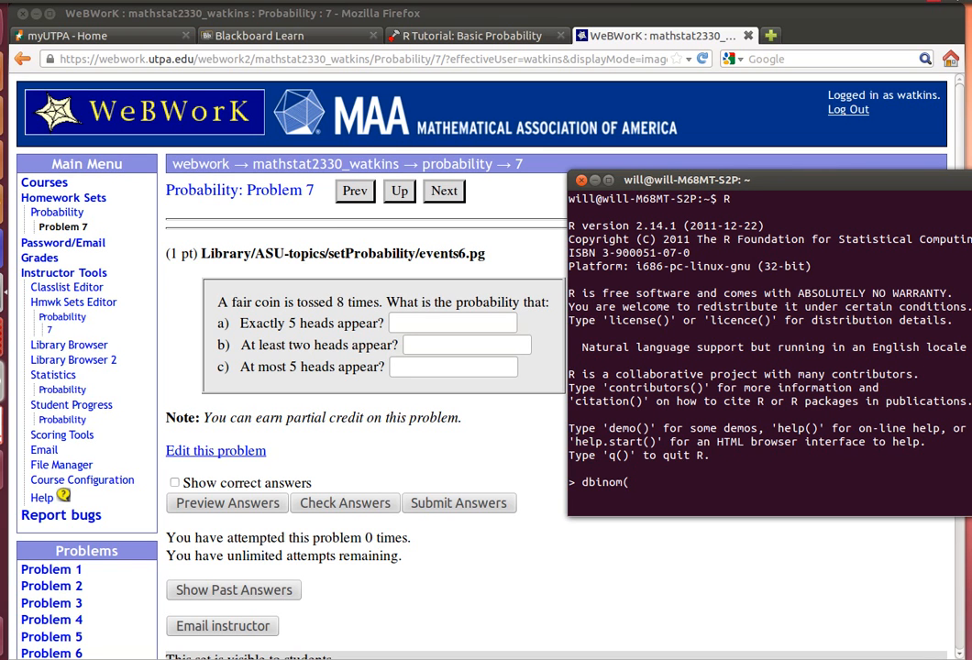
pyautogui.write('5,')
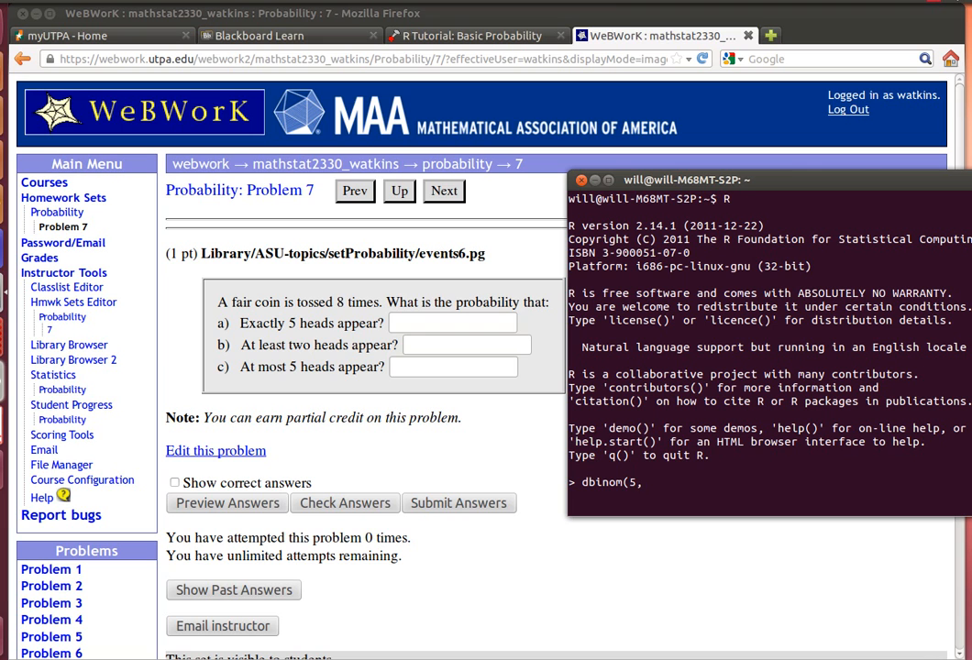
pyautogui.write('8')
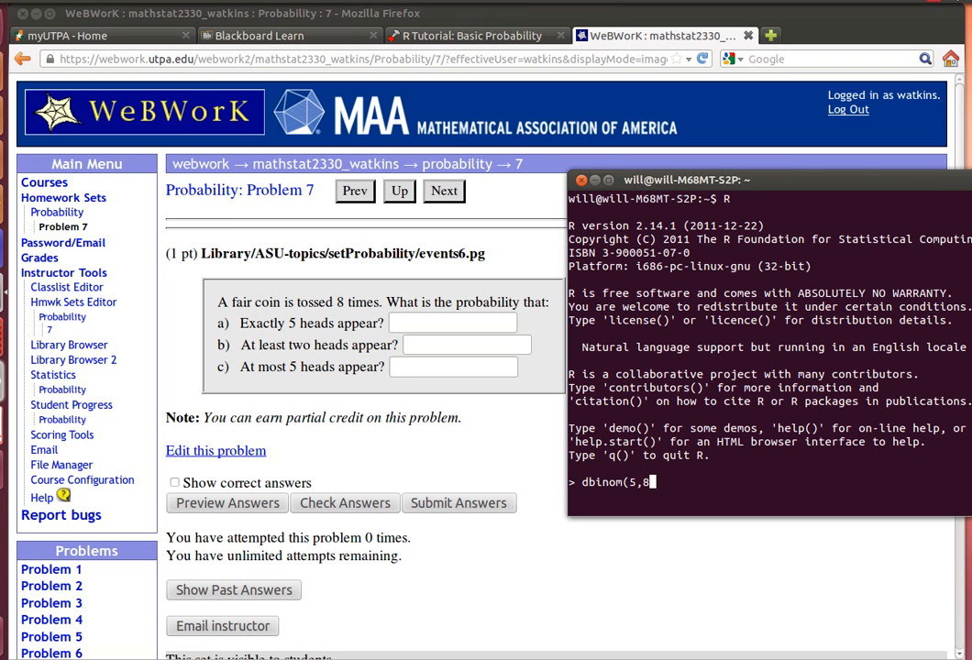
pyautogui.write(',')
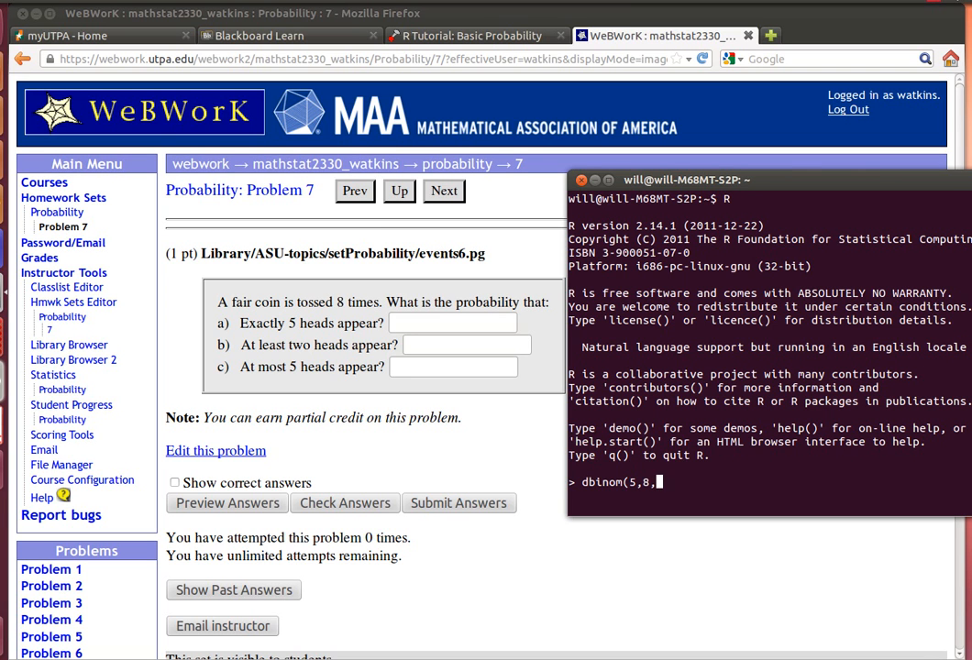
pyautogui.write('0.')
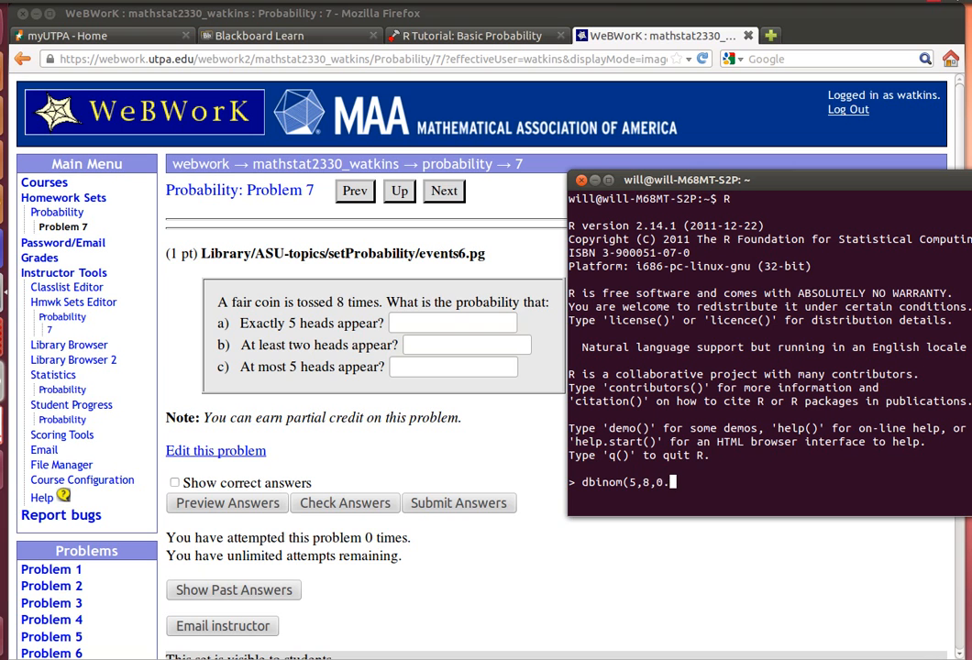
pyautogui.write('5)')
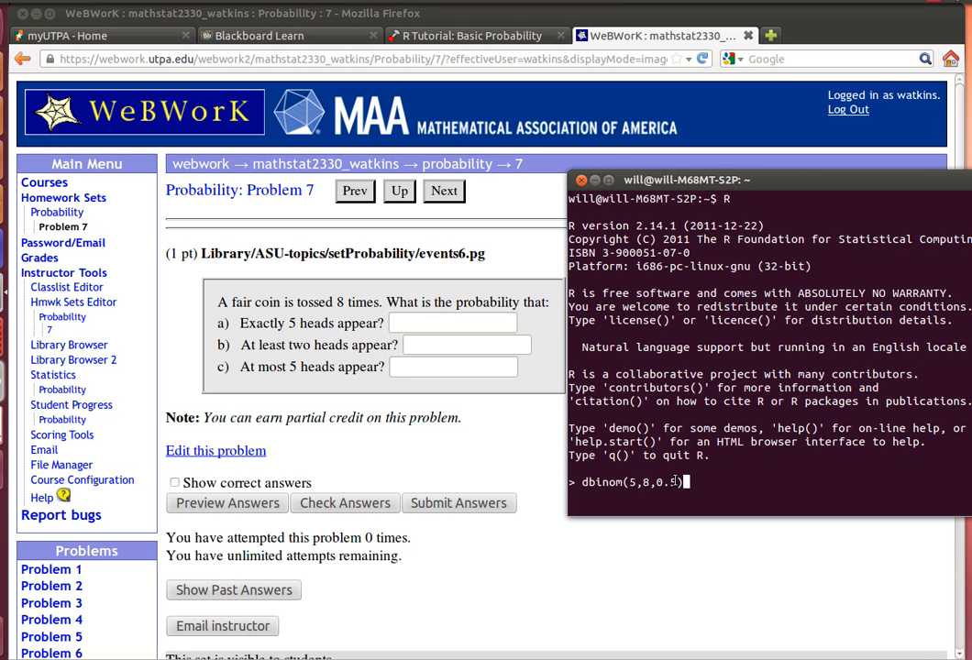
pyautogui.write(')')
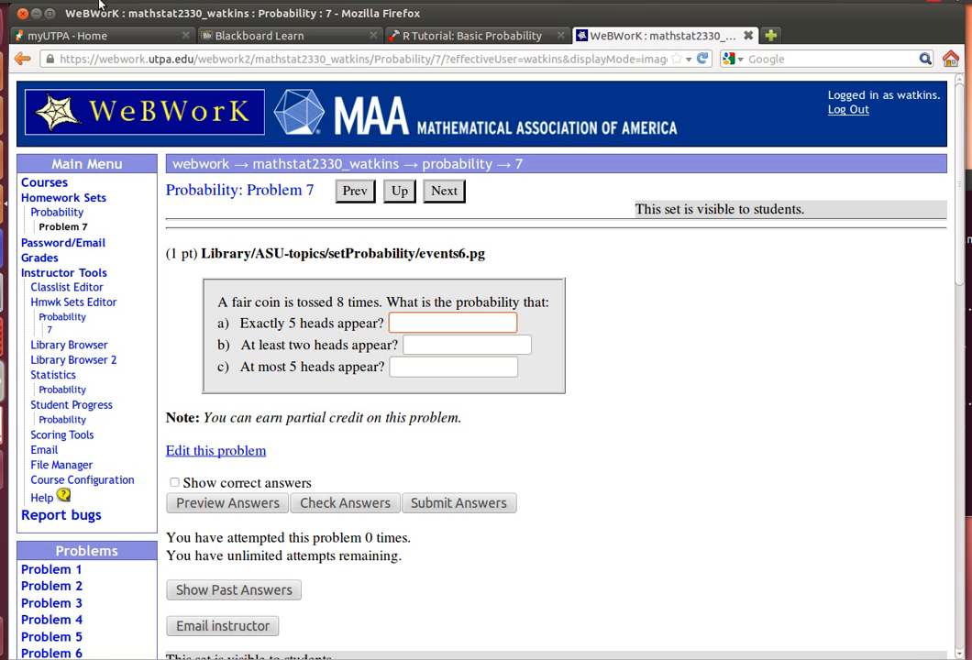
# Step: Paste 0.21875 into the part a answer box and check the answers
pyautogui.rightClick(452, 322)
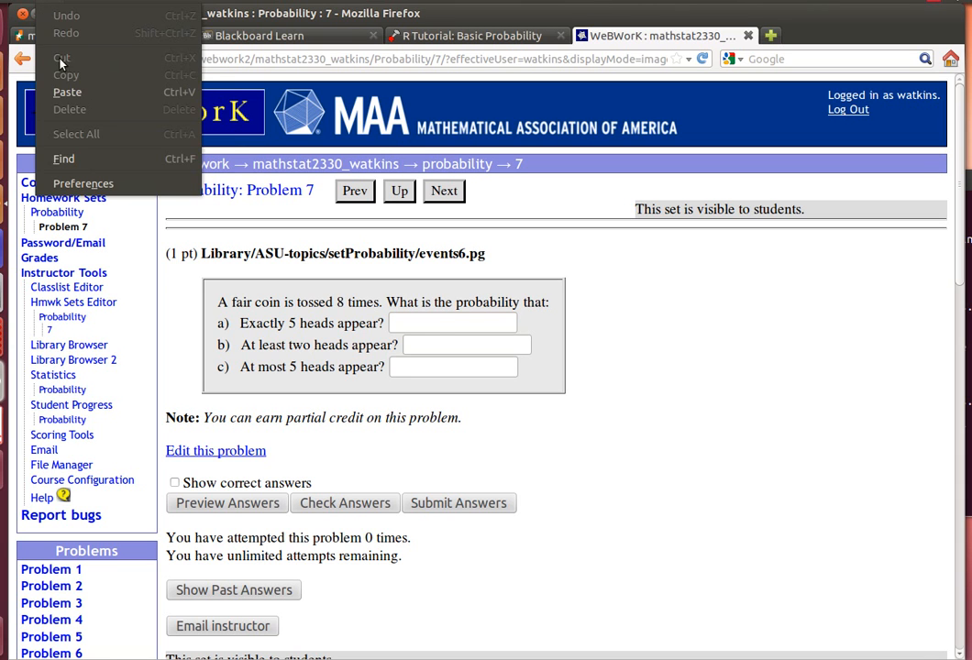
pyautogui.write('0.21875')
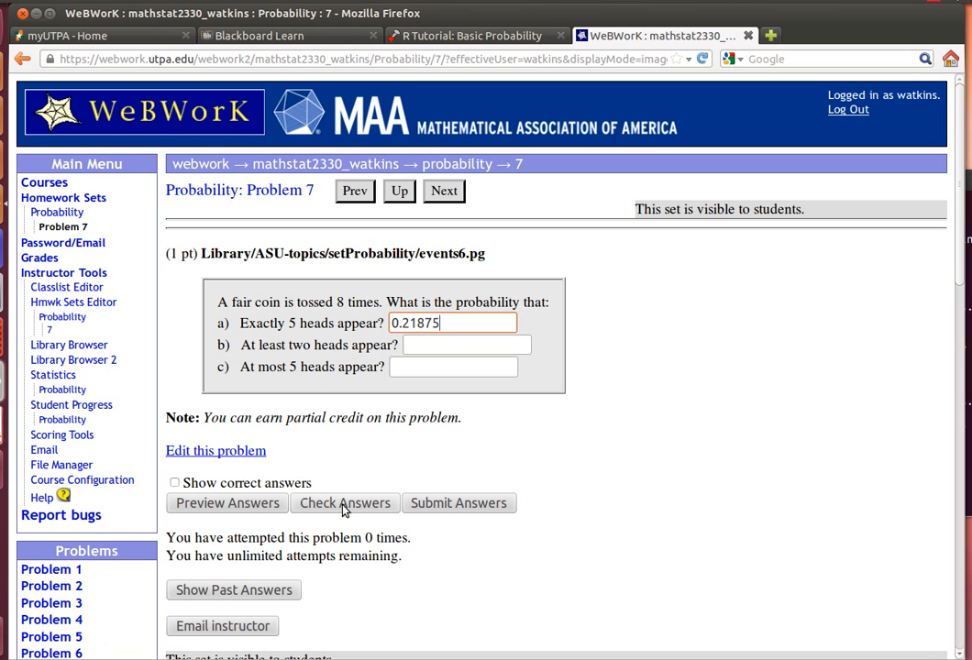
pyautogui.click(345, 502)
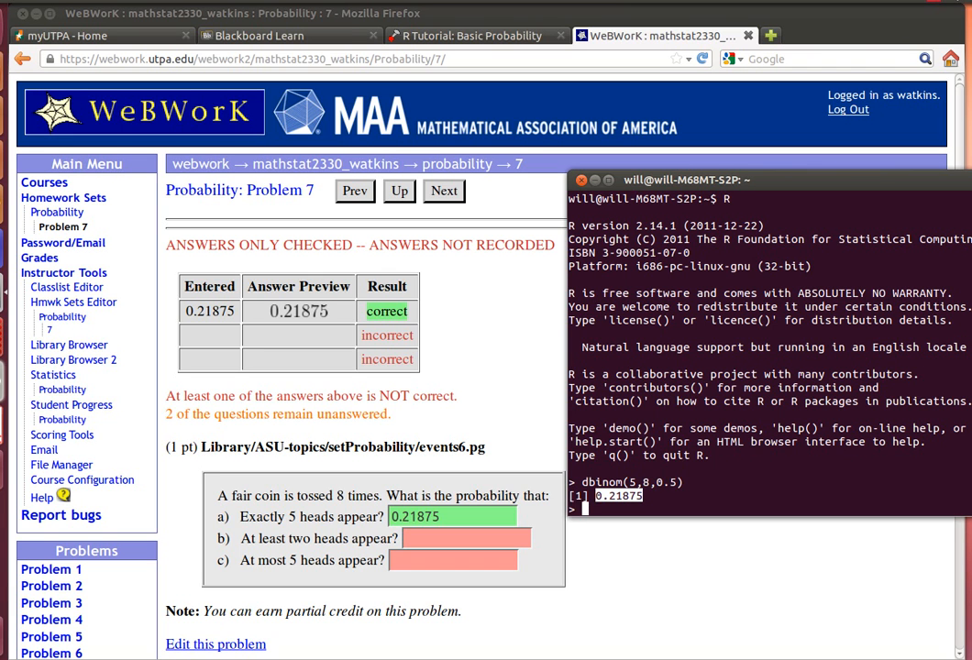
# Step: Run pbinom(5,8,0.5) in R, correcting a typo, to get 0.8554688
pyautogui.write('pb')
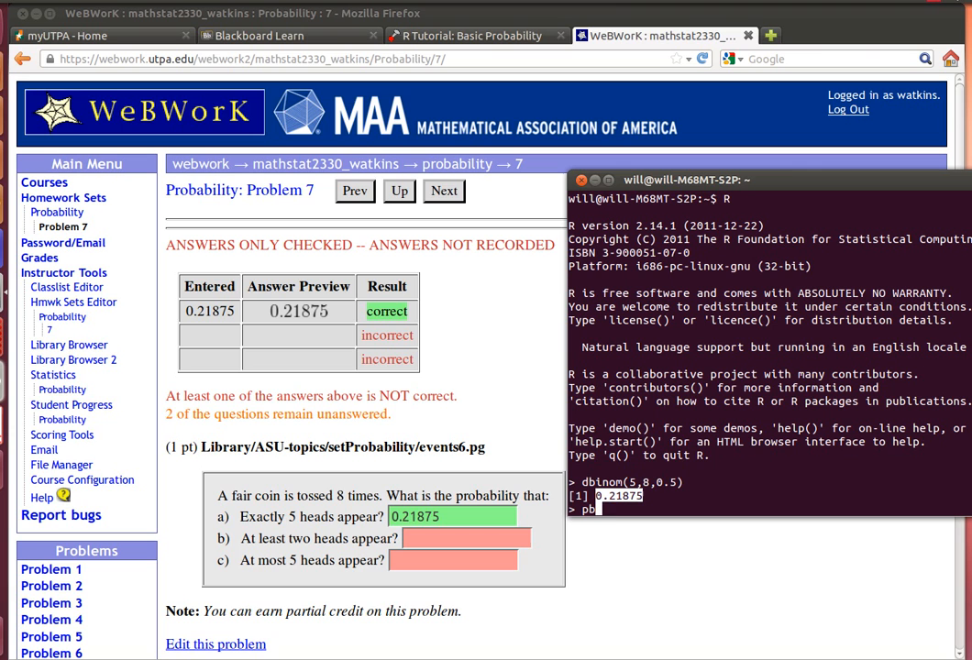
pyautogui.write('inom')
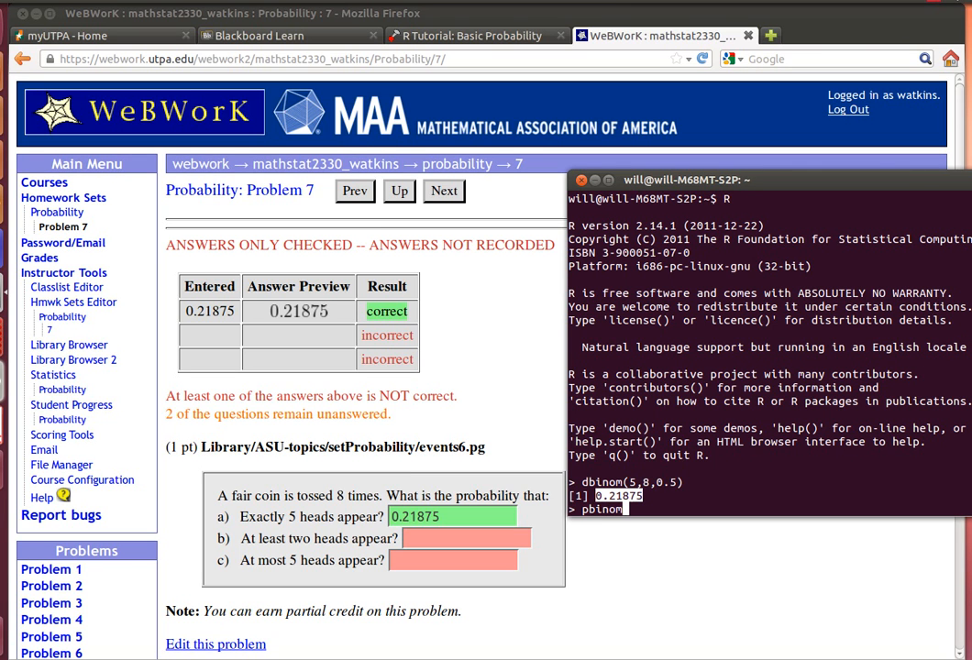
pyautogui.write('(')
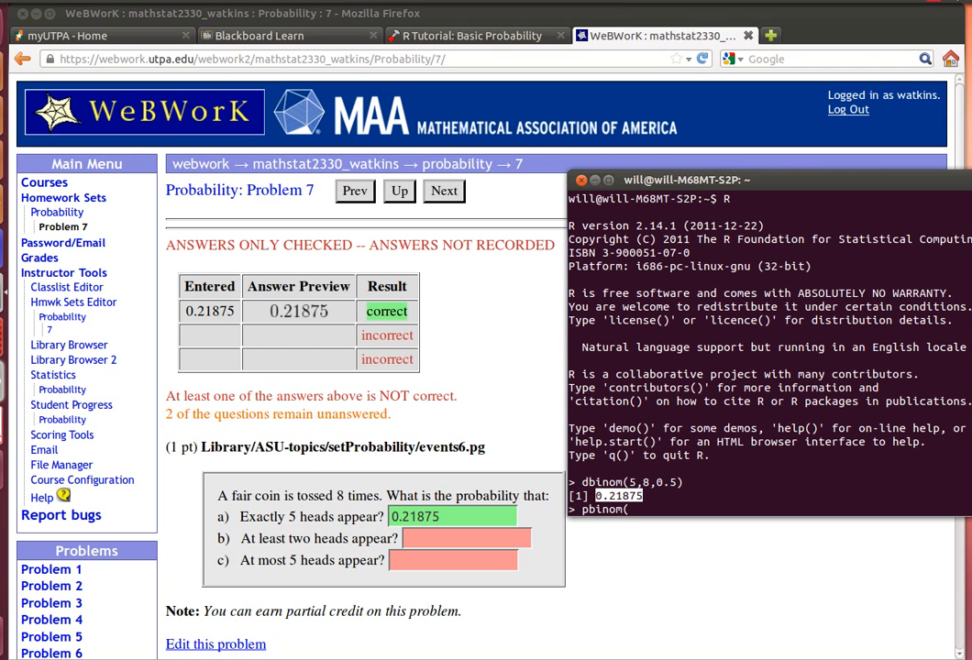
pyautogui.write('5,98')
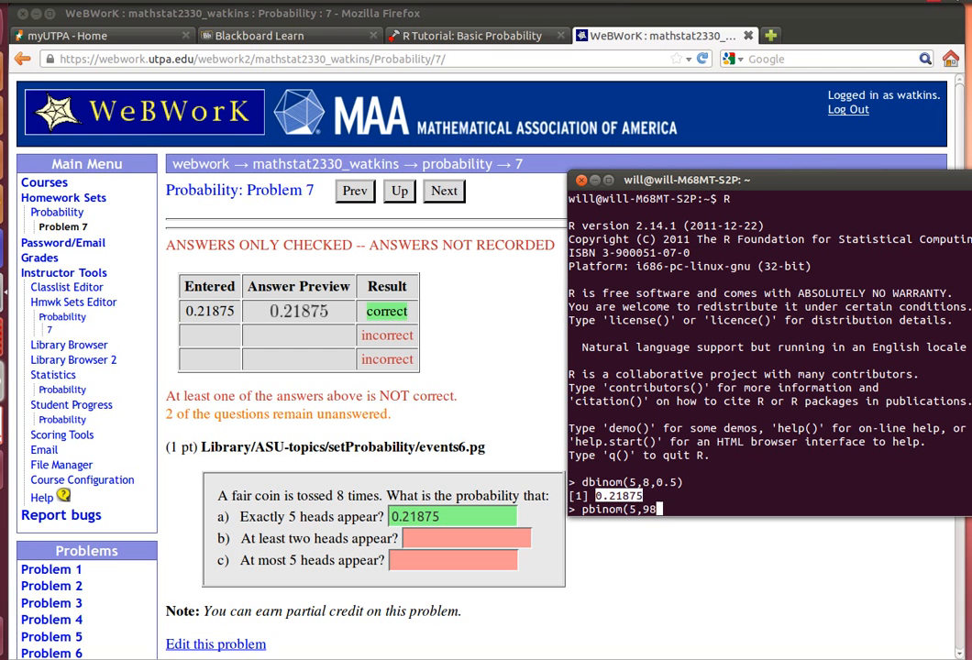
pyautogui.press('BackSpace')
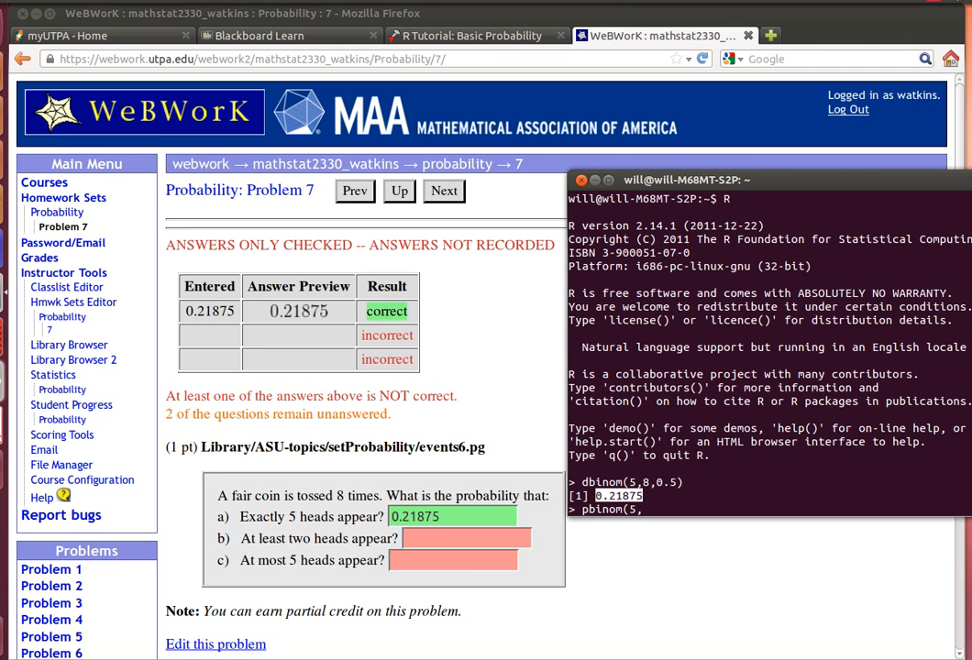
pyautogui.write('8,0')
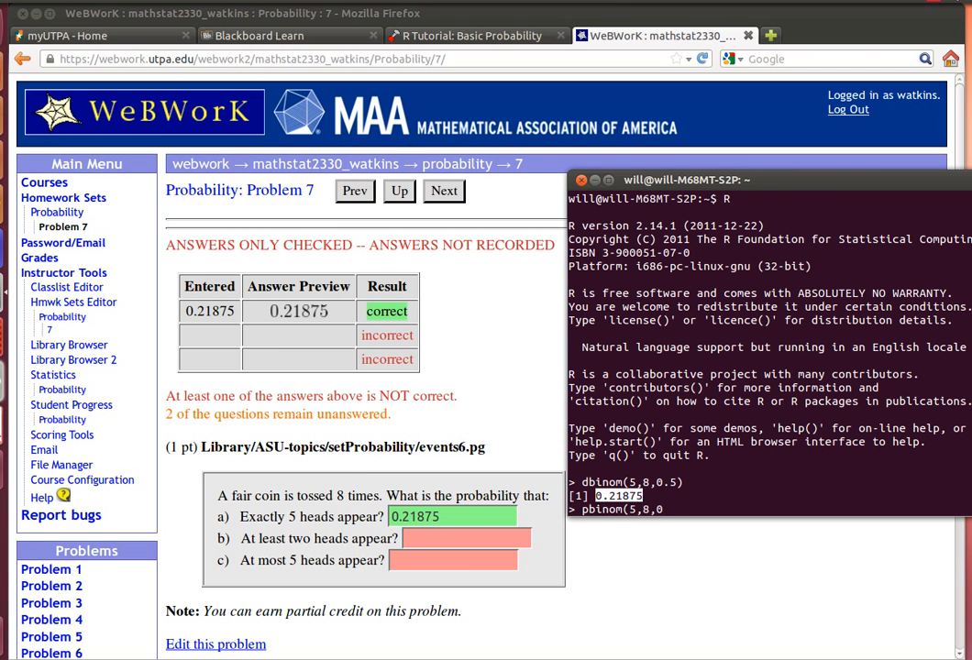
pyautogui.write('0.5)')
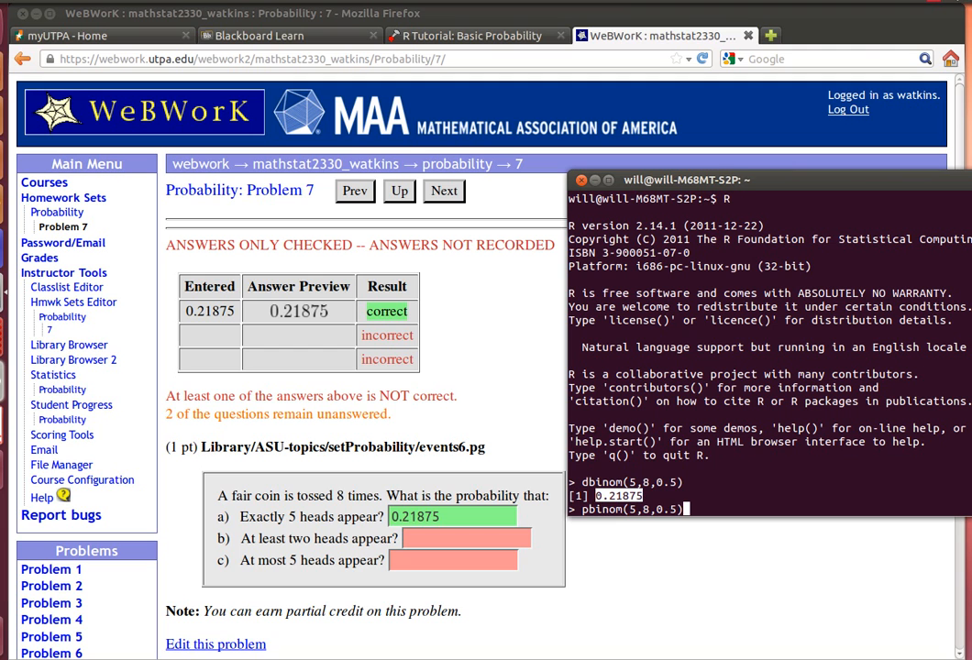
pyautogui.press('Return')
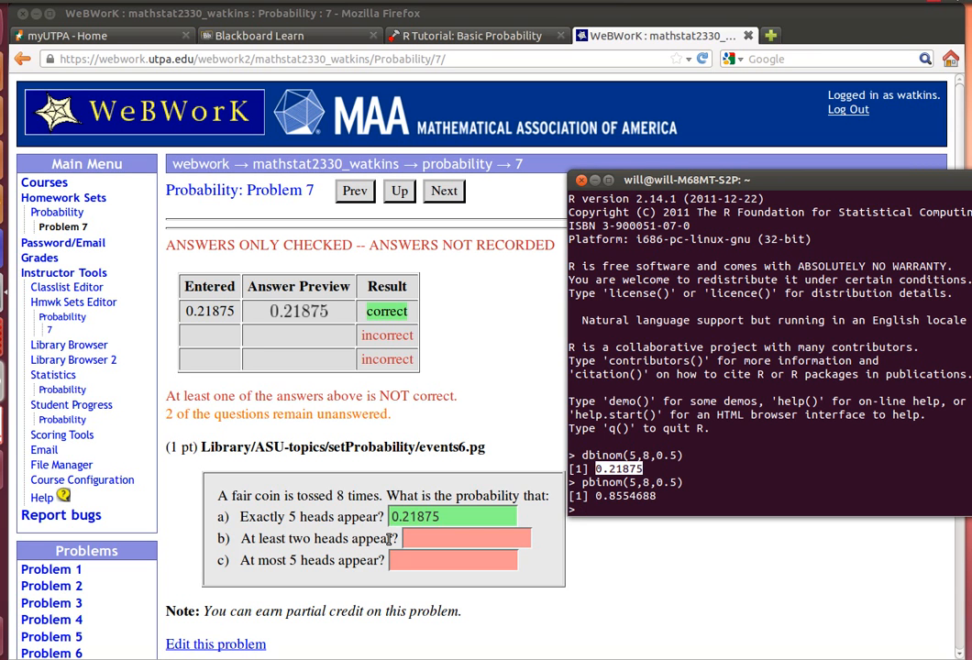
# Step: Type 1-pbinom(1,8,0.5) in R for the at-least-two-heads probability
pyautogui.write('1')
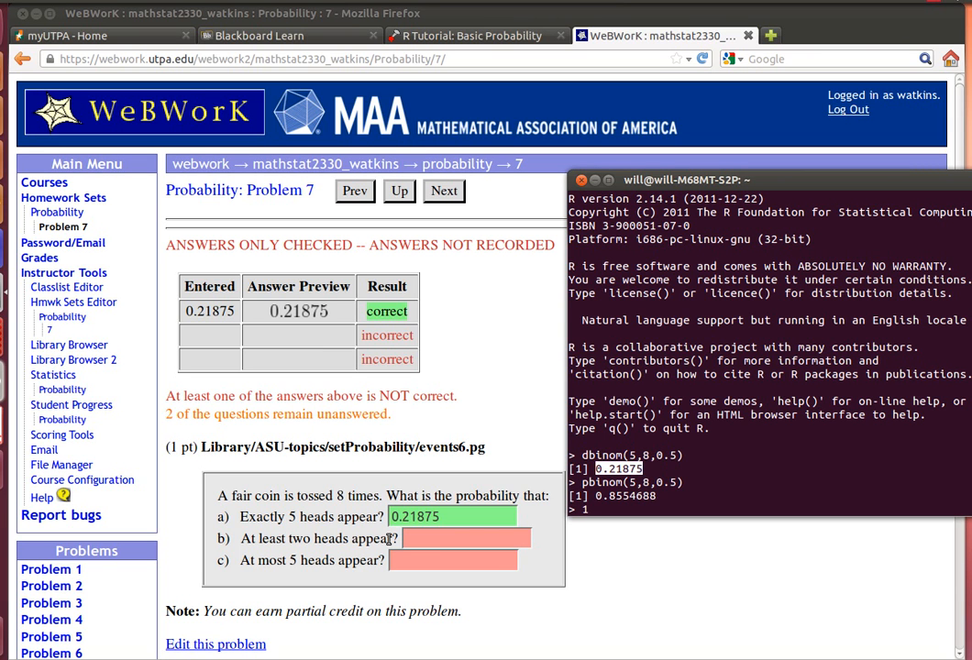
pyautogui.write('-p')
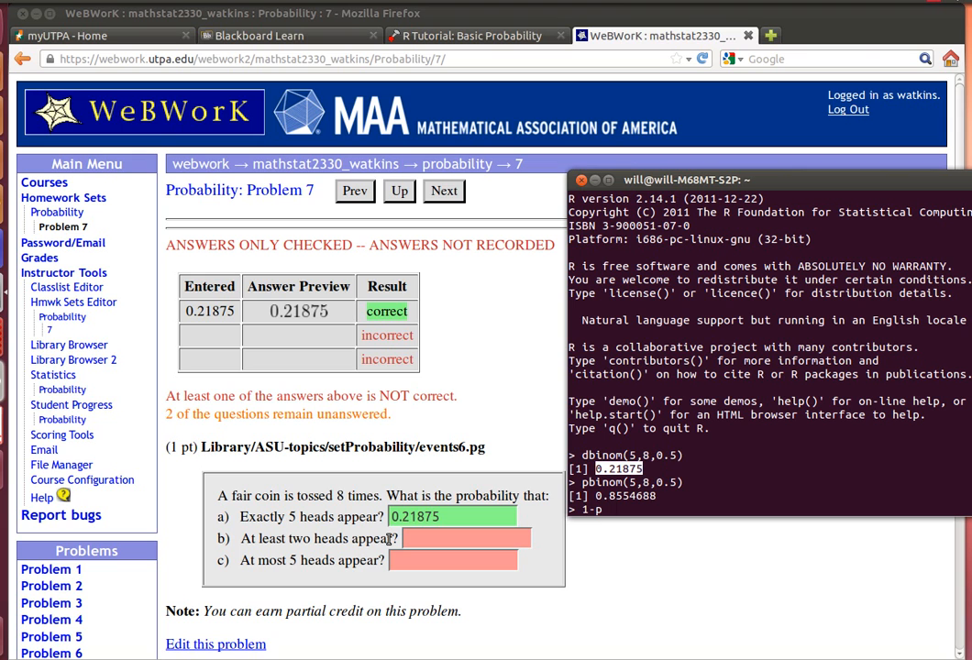
pyautogui.write('binom(')
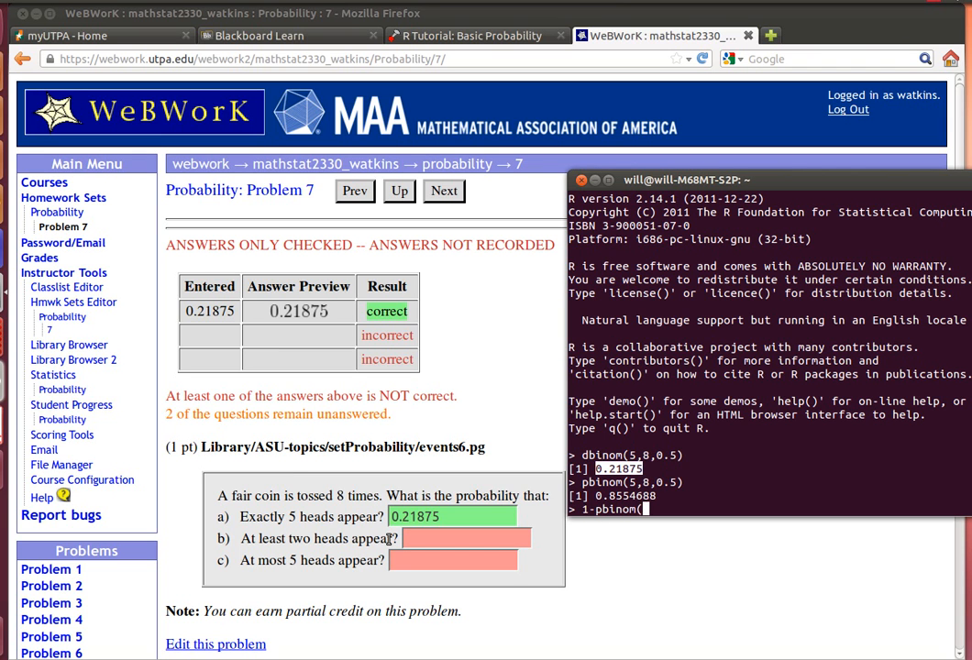
pyautogui.write('1,')
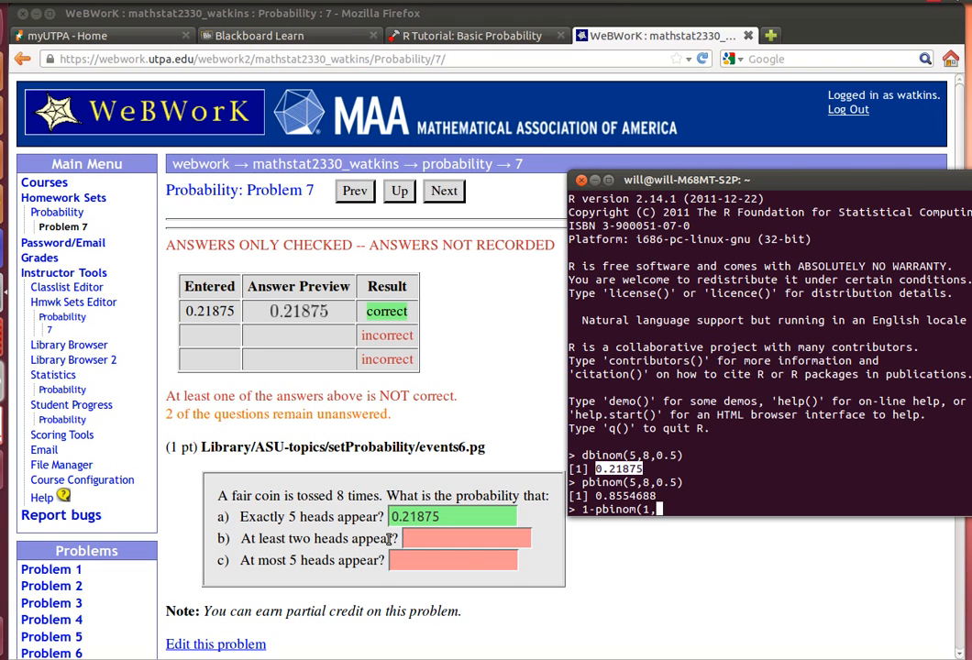
pyautogui.write('8,')
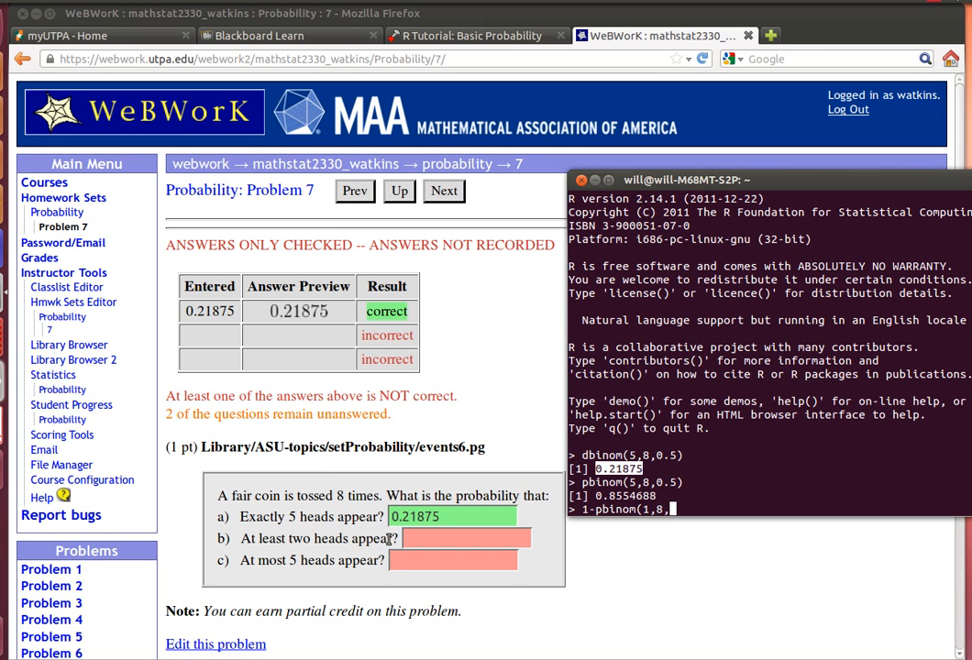
pyautogui.write('0.5)')
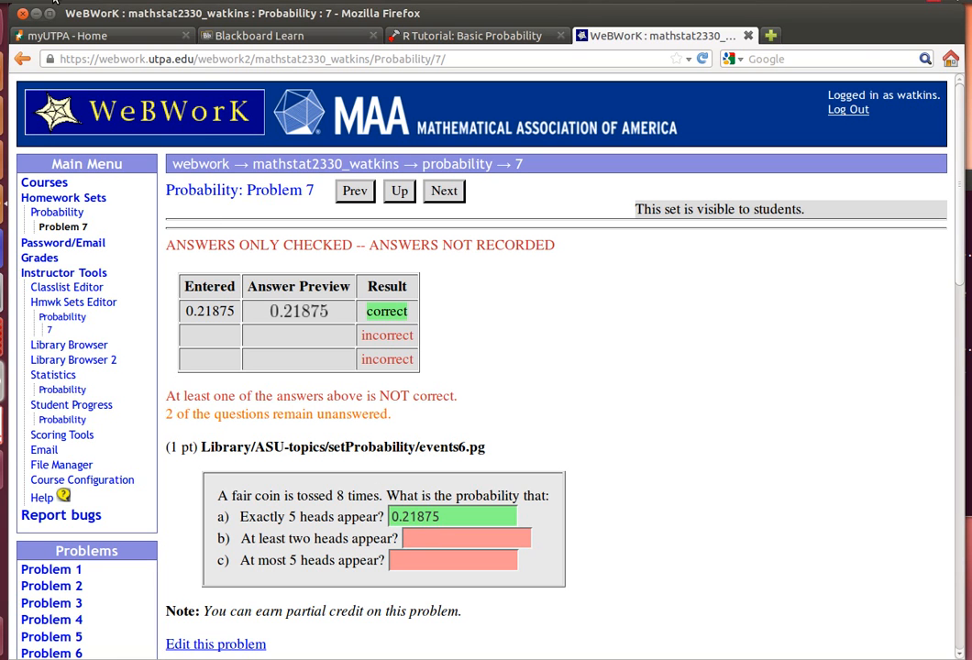
# Step: Enter 0.9648438 for part b and check the answers
pyautogui.write('0.9648438')
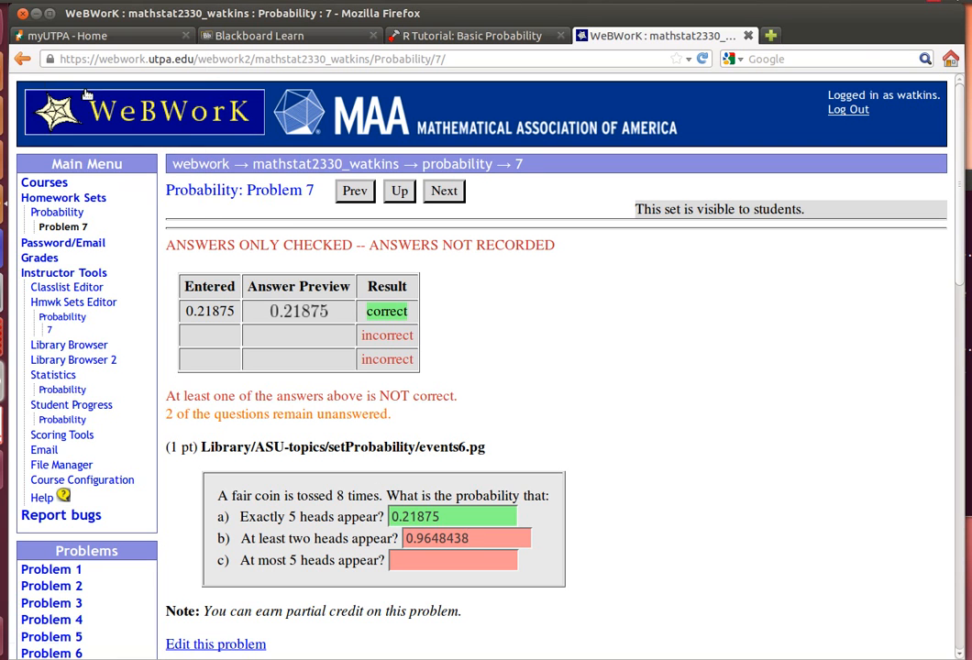
pyautogui.scroll(-3)
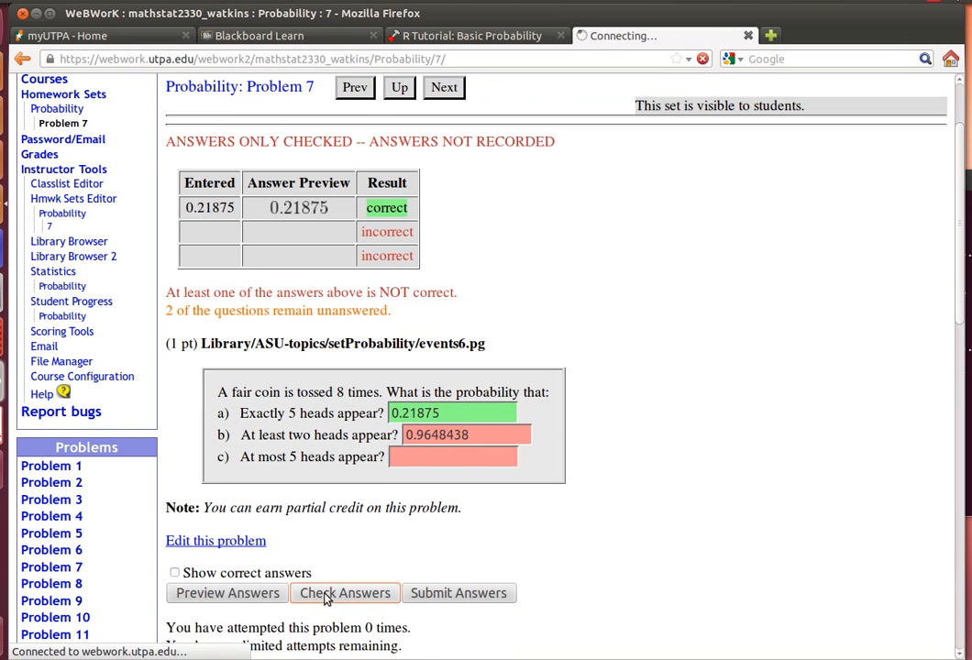
pyautogui.click(345, 593)
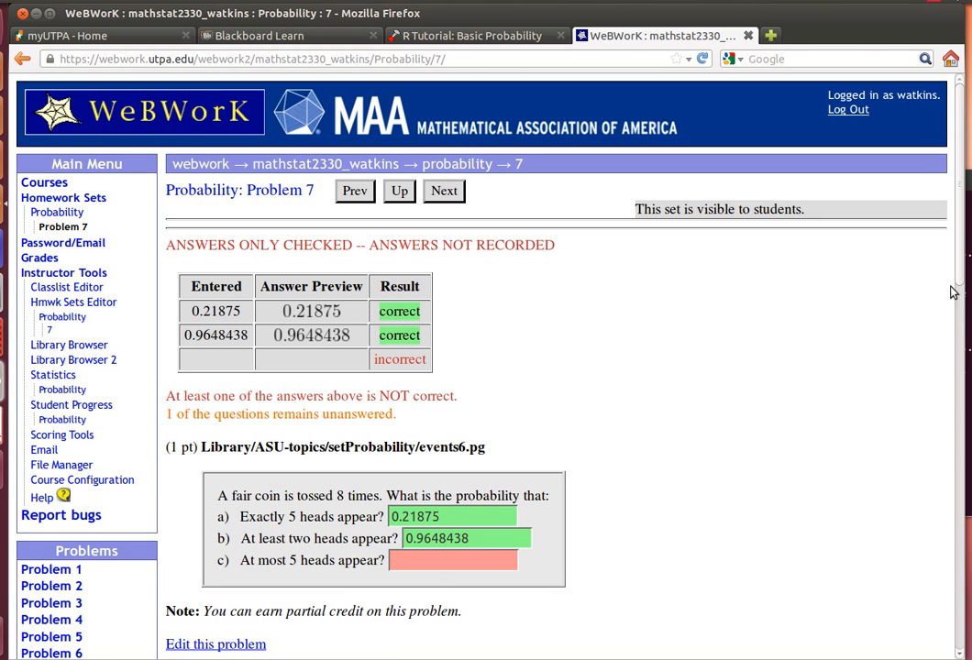
pyautogui.moveTo(319, 567)
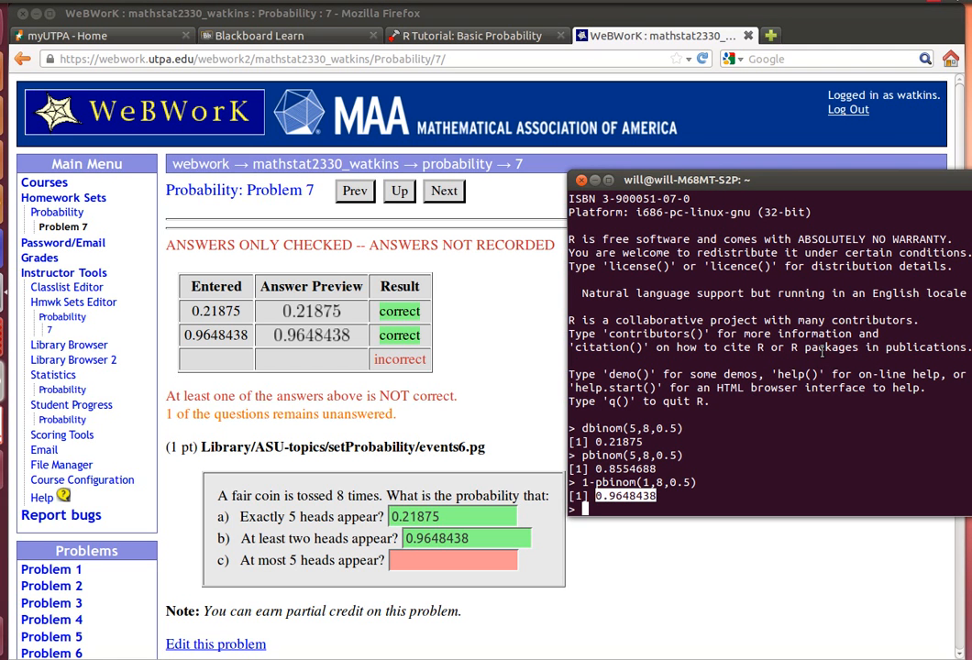
# Step: Re-run pbinom(5,8,0.5) in R, returning 0.8554688 for at most 5 heads
pyautogui.write('pbinom(')
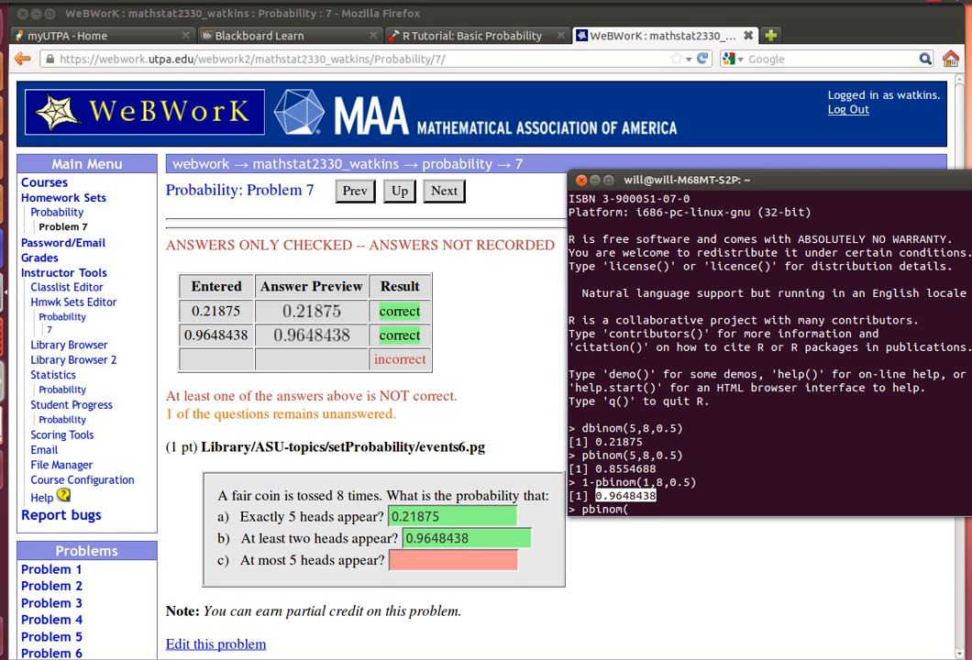
pyautogui.write('5')
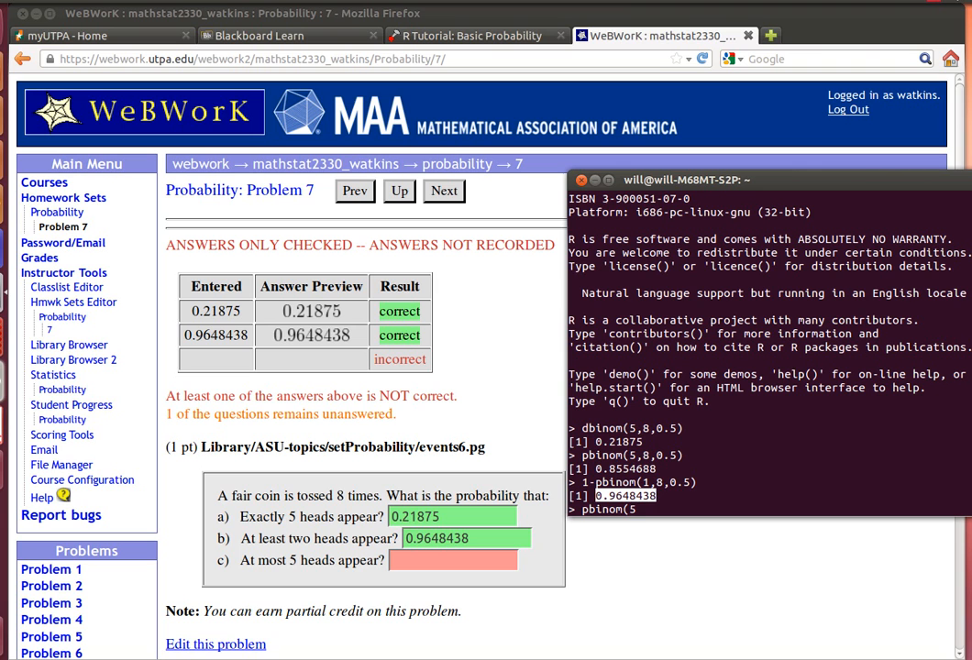
pyautogui.write('8,')
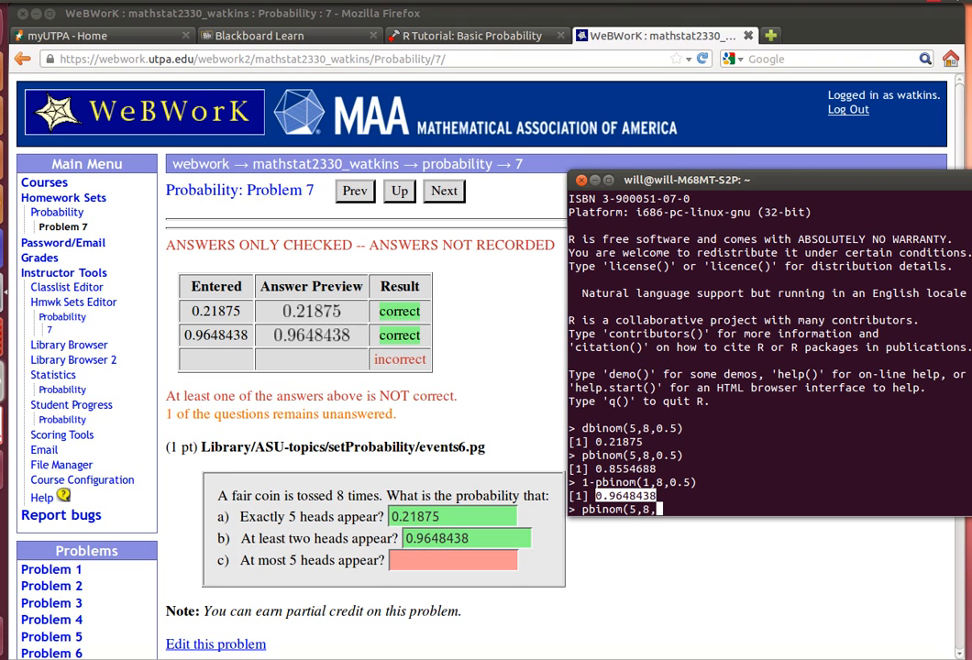
pyautogui.write('0.5)')
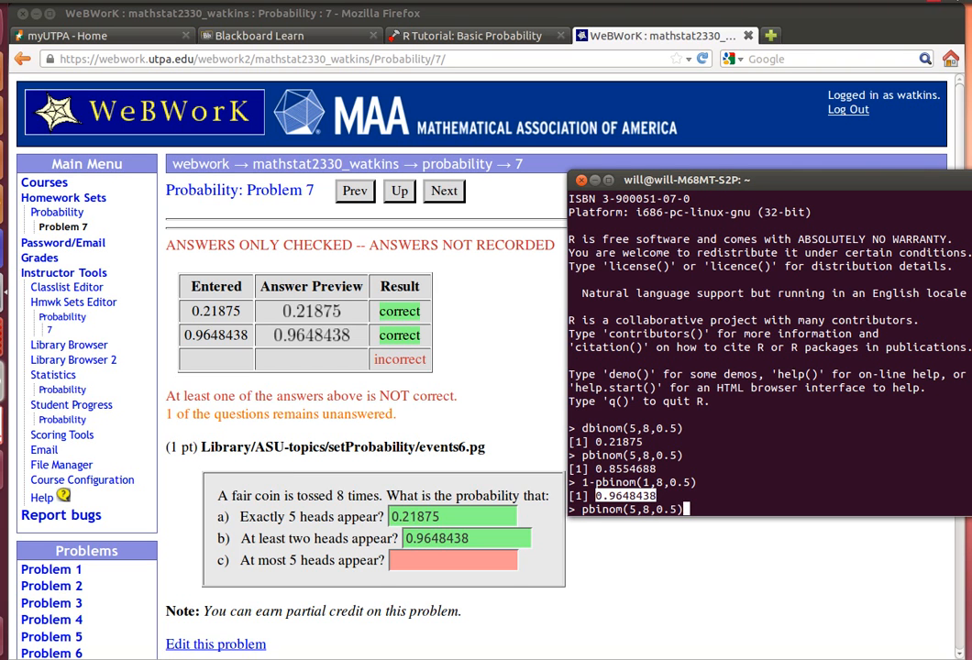
pyautogui.press('Return')
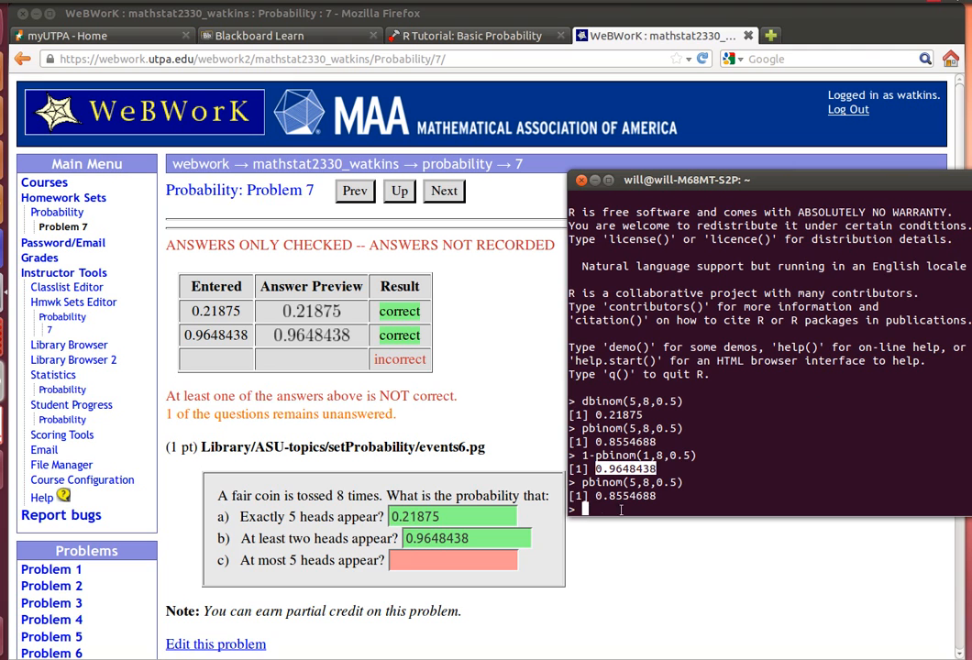